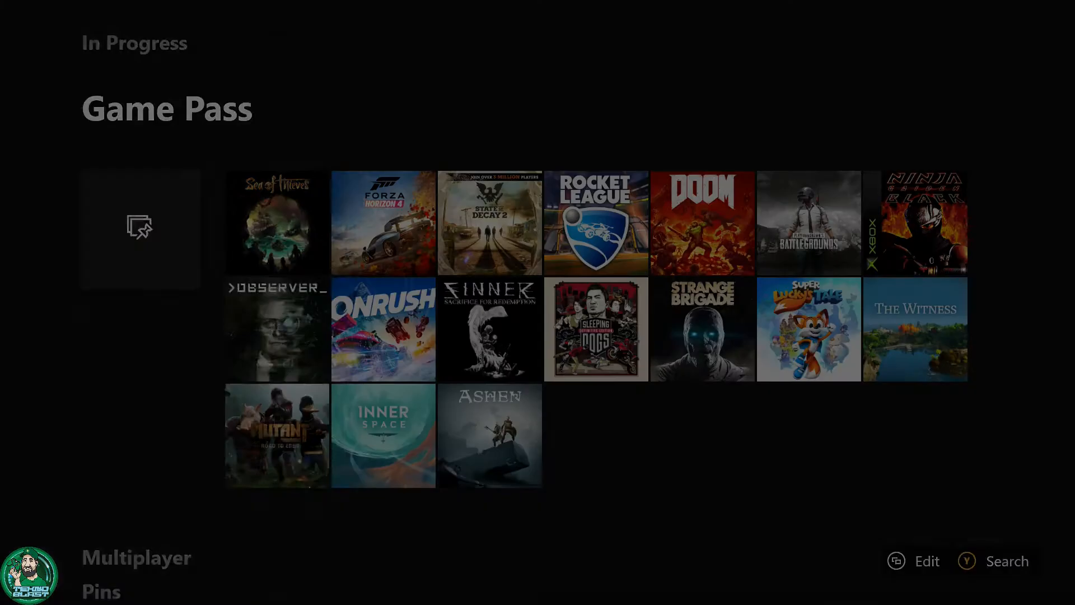
- From the guide's System tab, open console Settings at the Account section
key("Xbox")
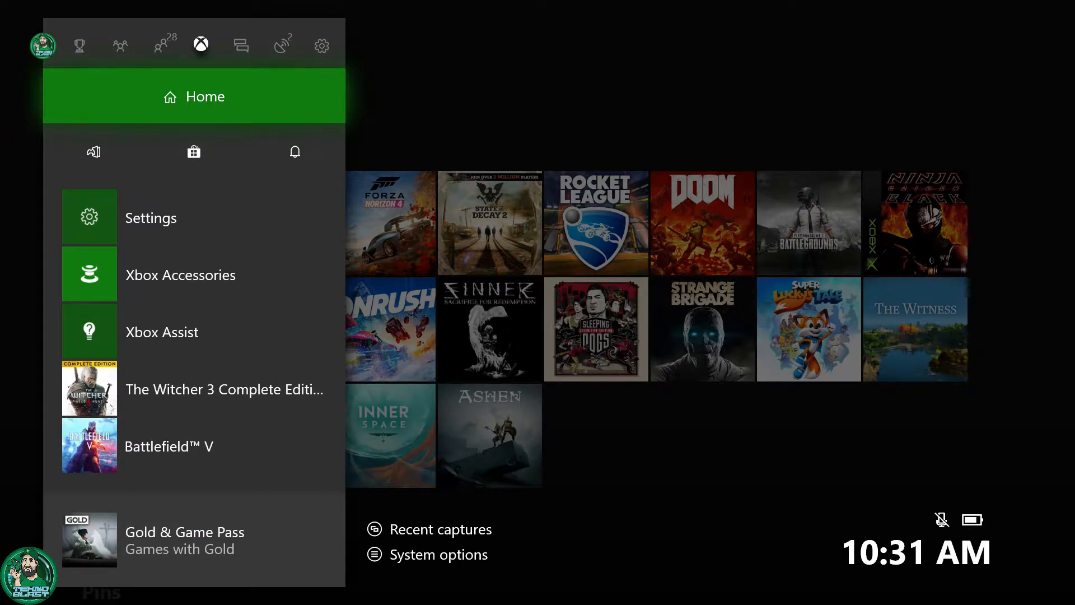
left_click(322, 45)
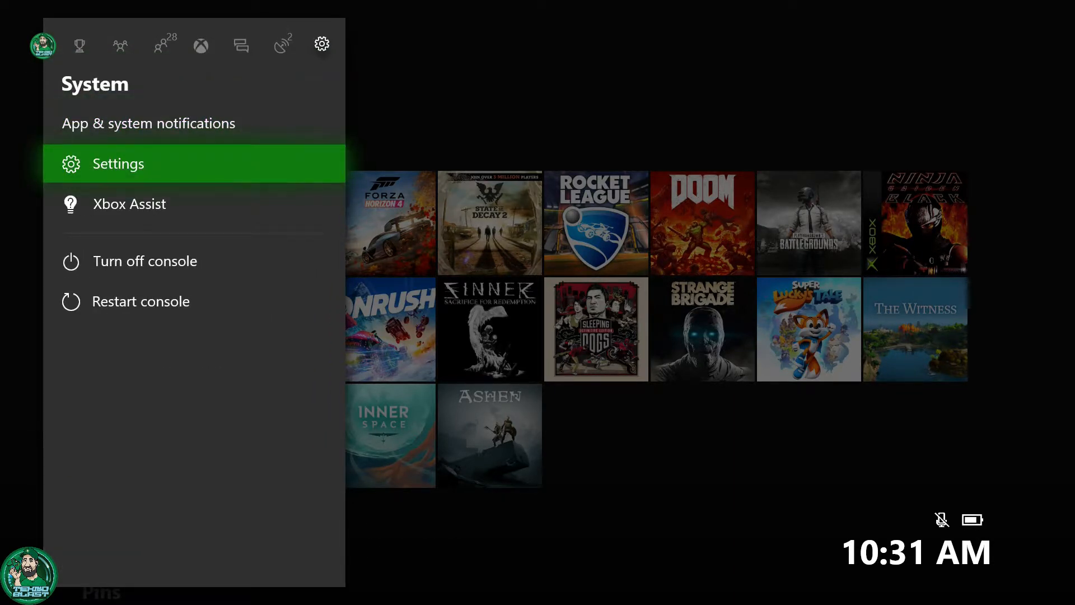
left_click(118, 163)
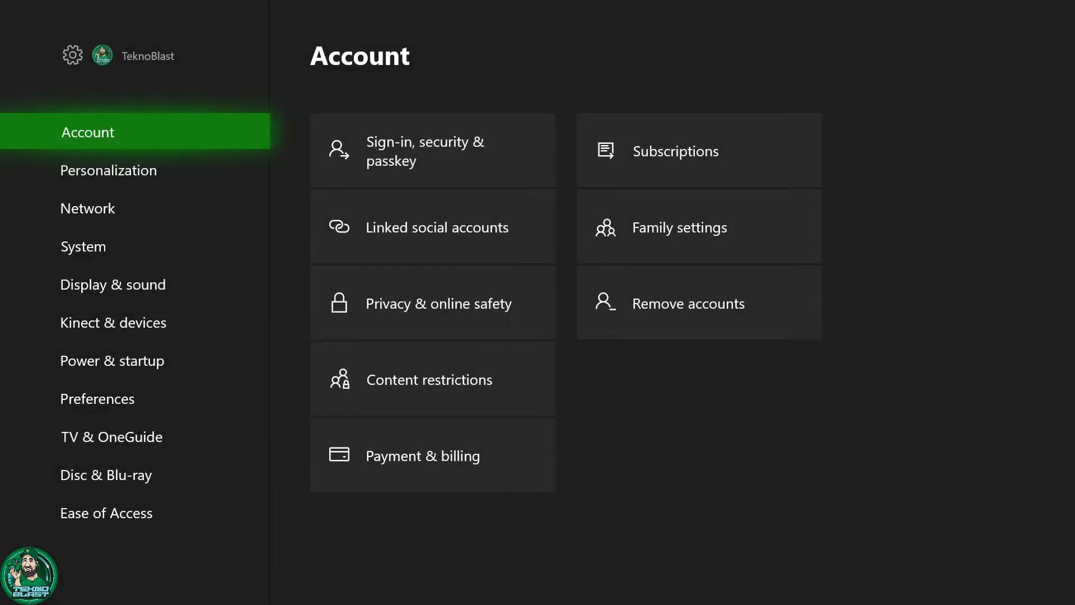
- Go past Network to Preferences and open the Activity feed auto-share options
left_click(88, 208)
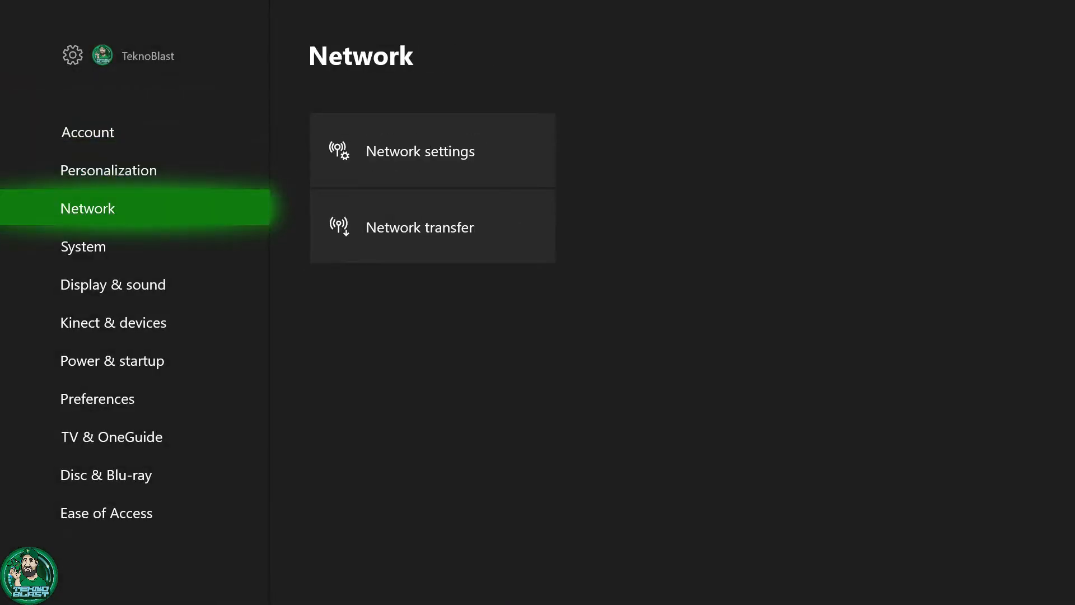
left_click(97, 398)
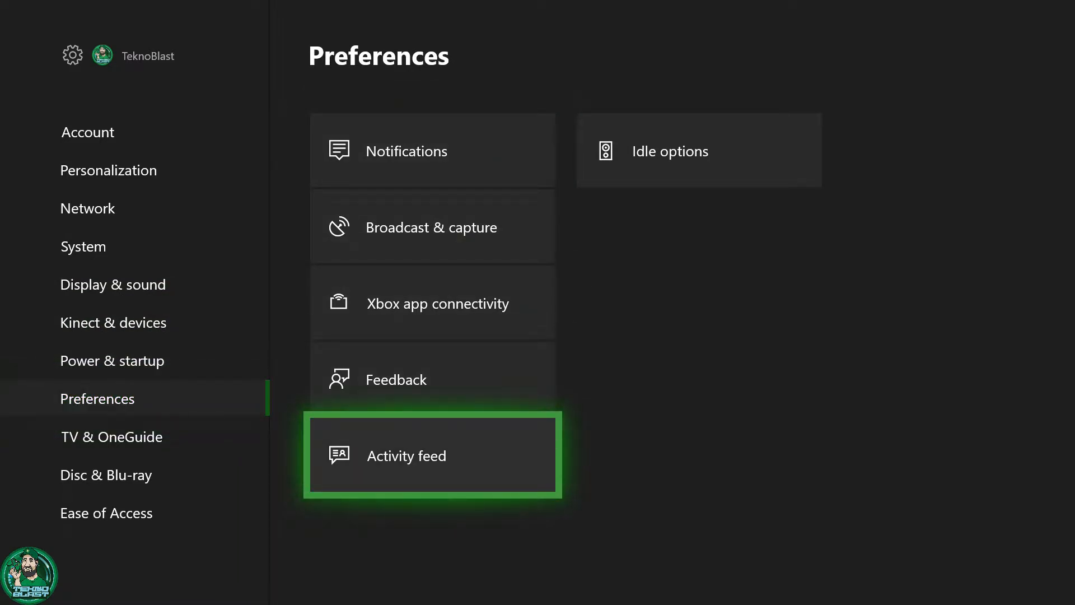
left_click(432, 455)
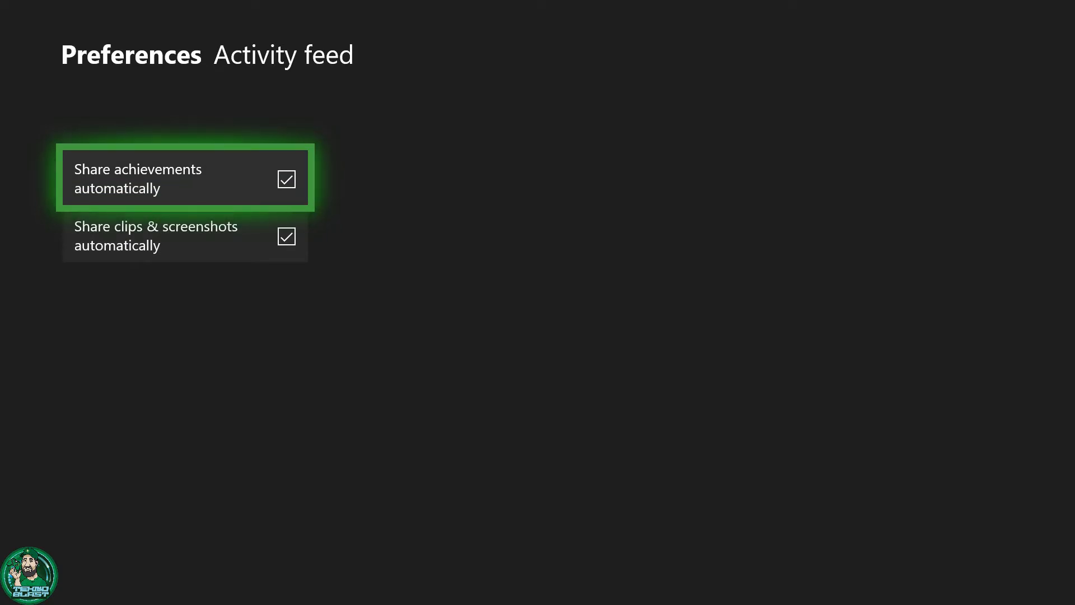
left_click(287, 179)
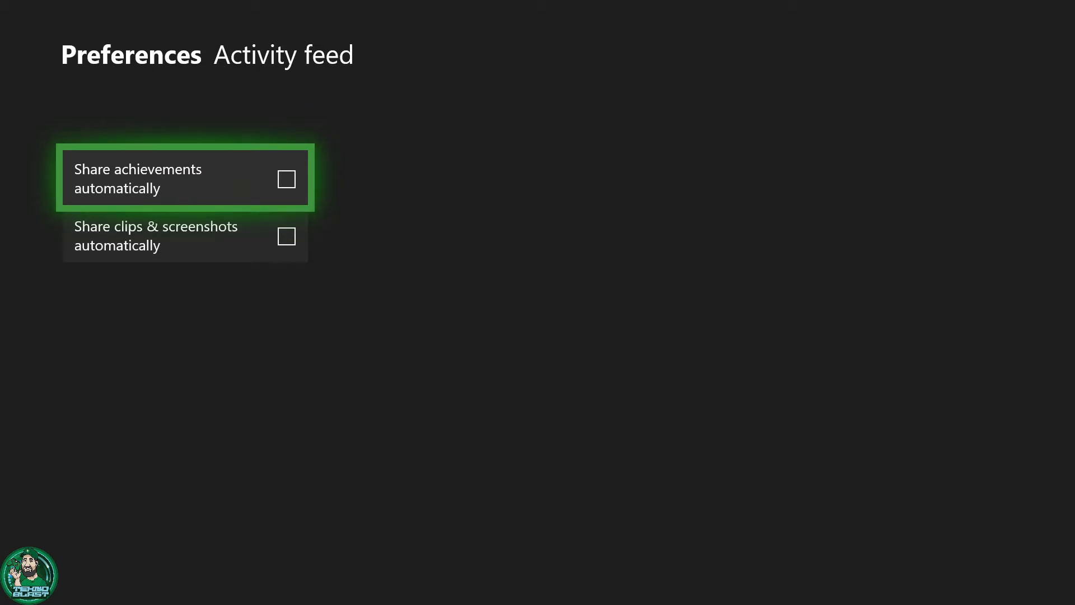
left_click(287, 179)
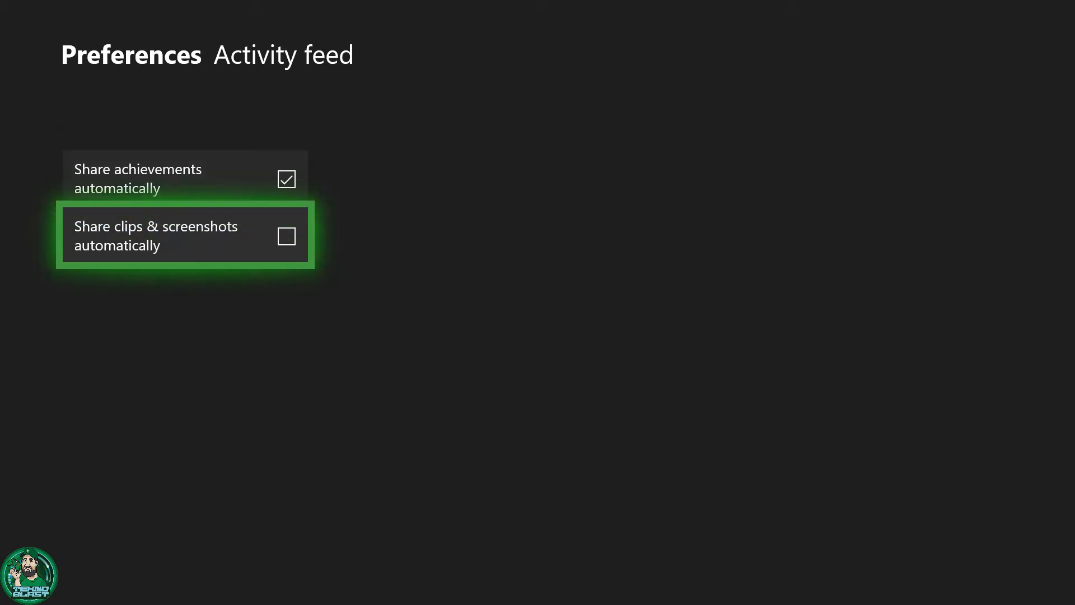
left_click(286, 236)
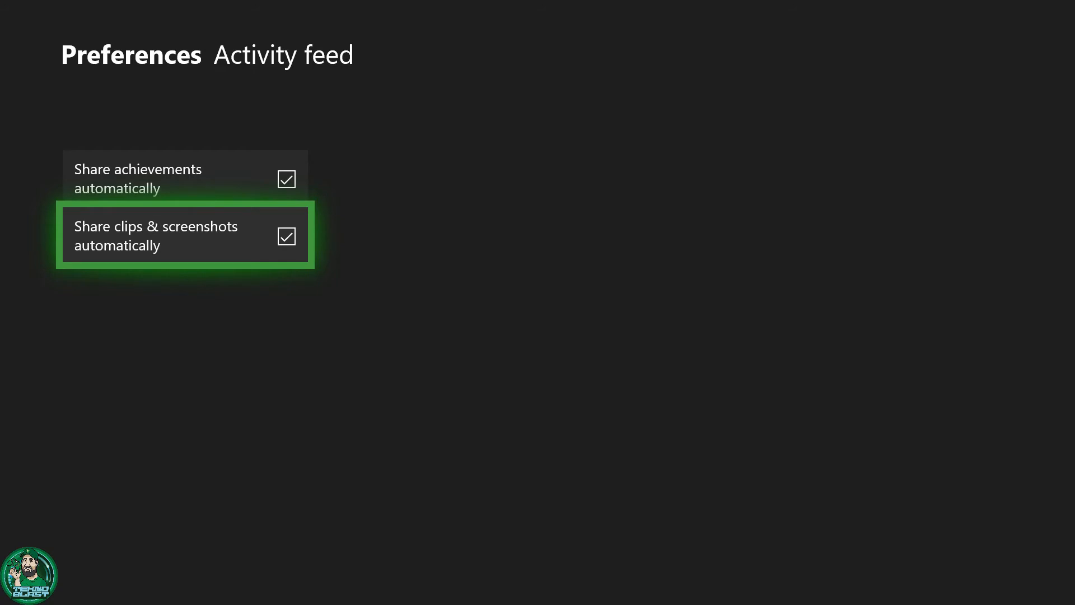